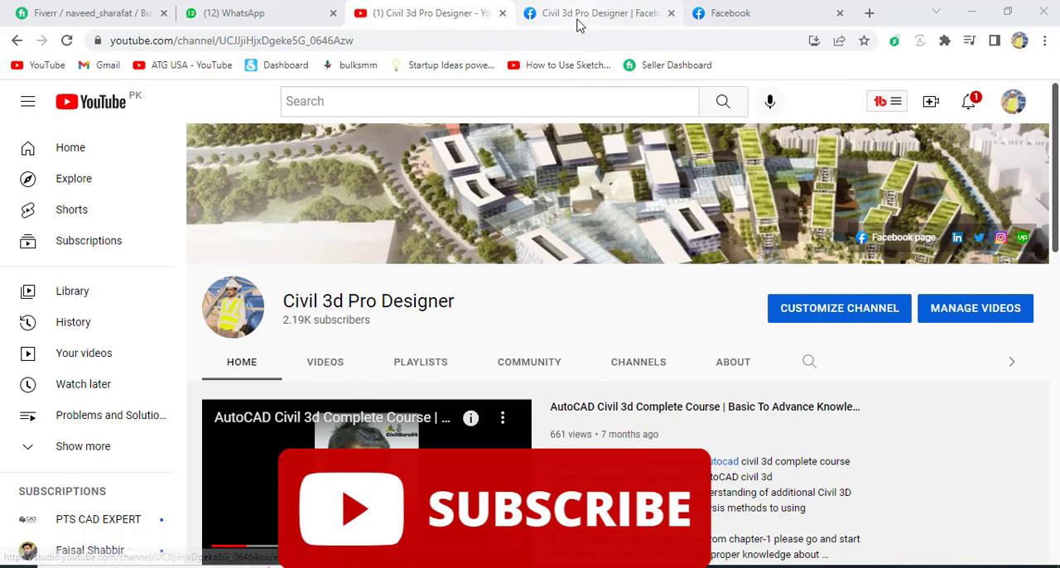
mouse_move(598, 14)
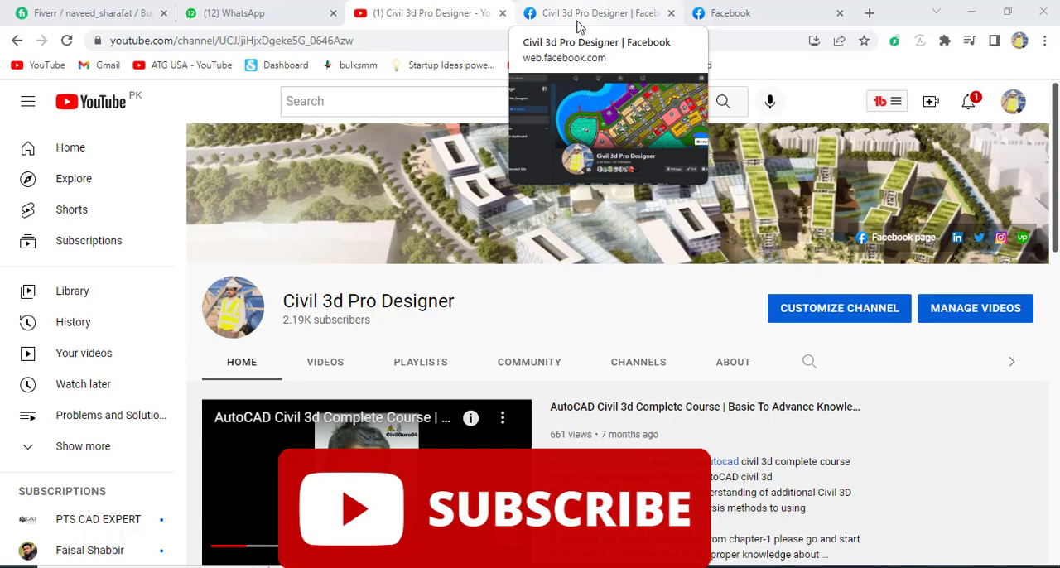
- Bring up the Civil 3d Pro Designer Facebook page and scroll to its intro and pinned post
click(597, 14)
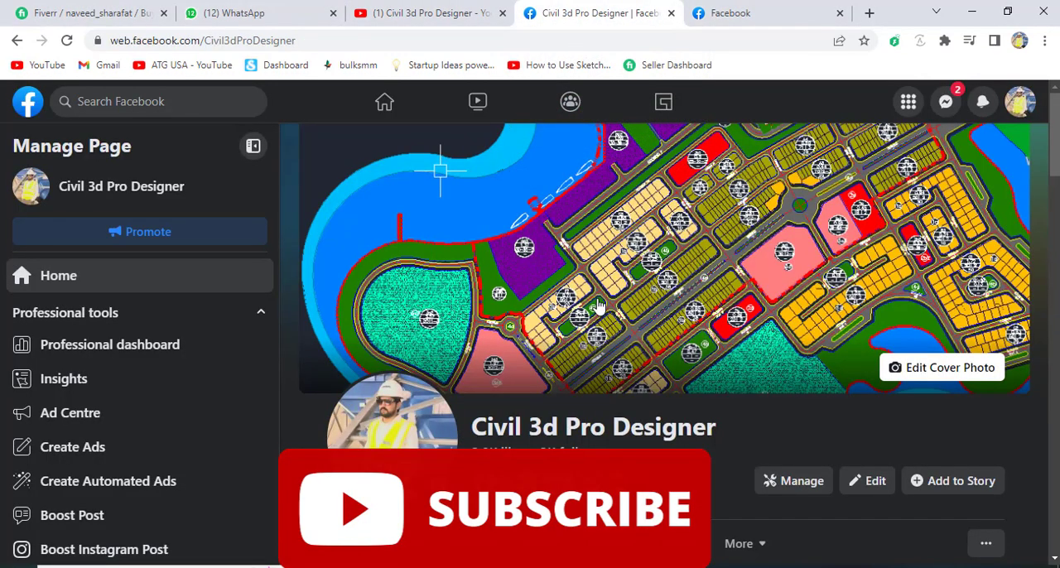
mouse_move(571, 417)
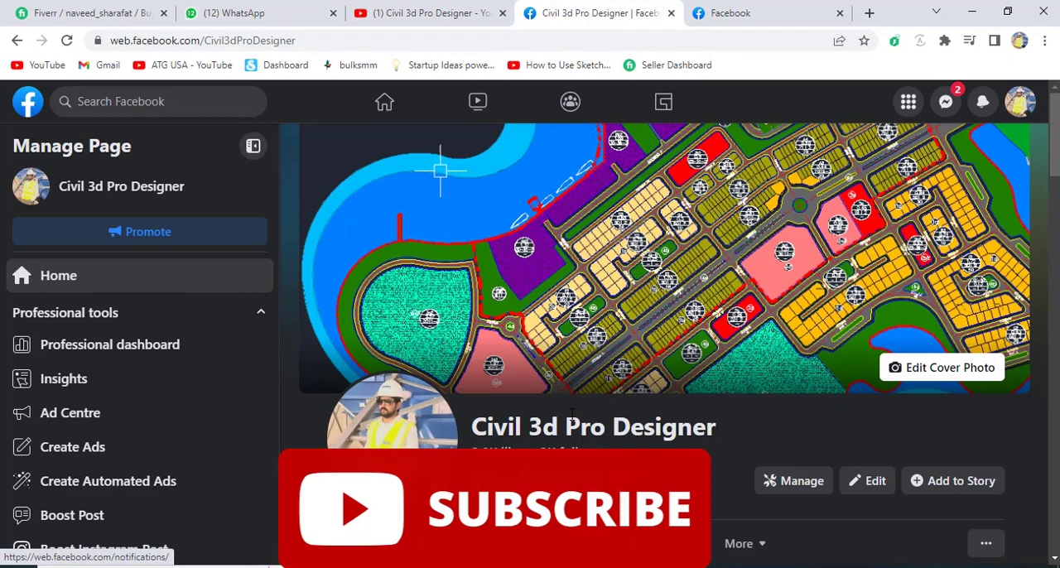
scroll(down, 3)
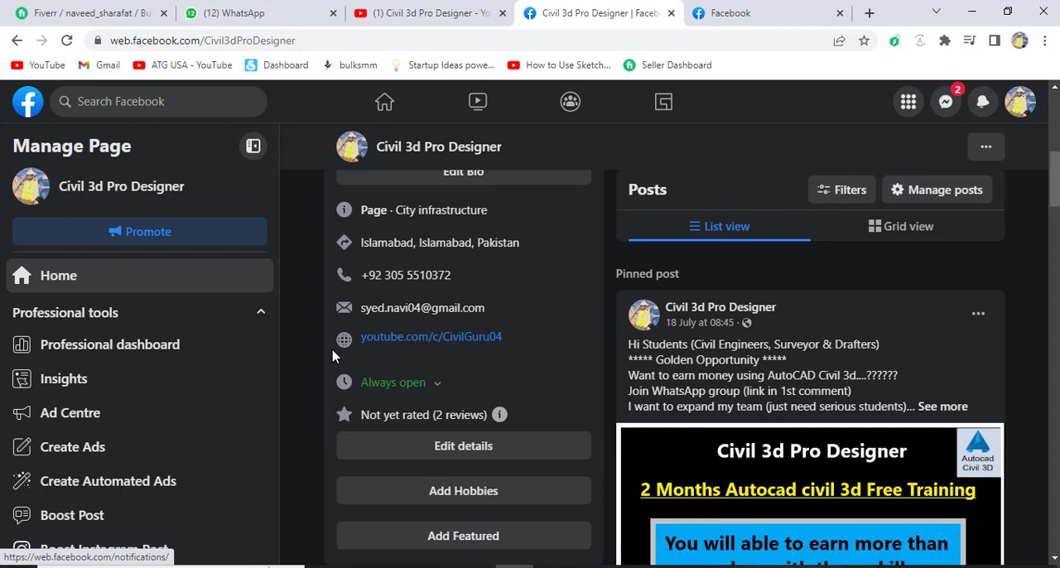
mouse_move(447, 352)
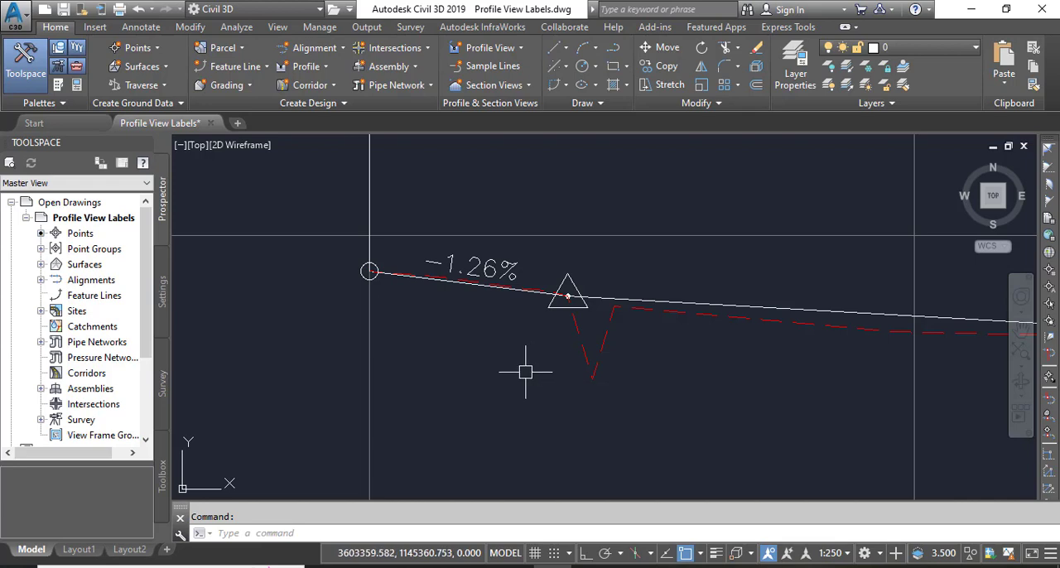
mouse_move(527, 373)
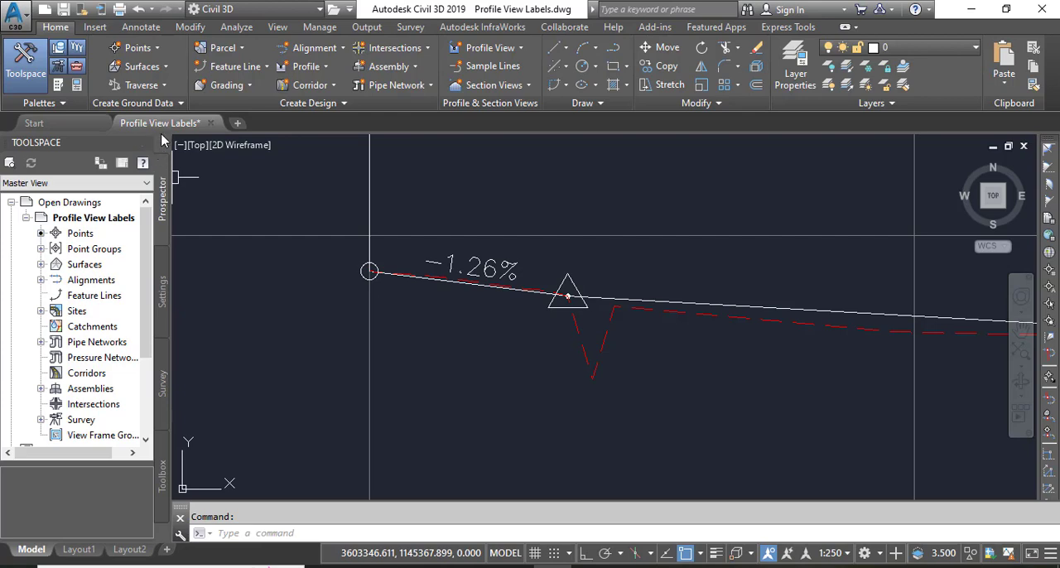
- Start browsing for another drawing file from the Civil 3D Open command
click(15, 13)
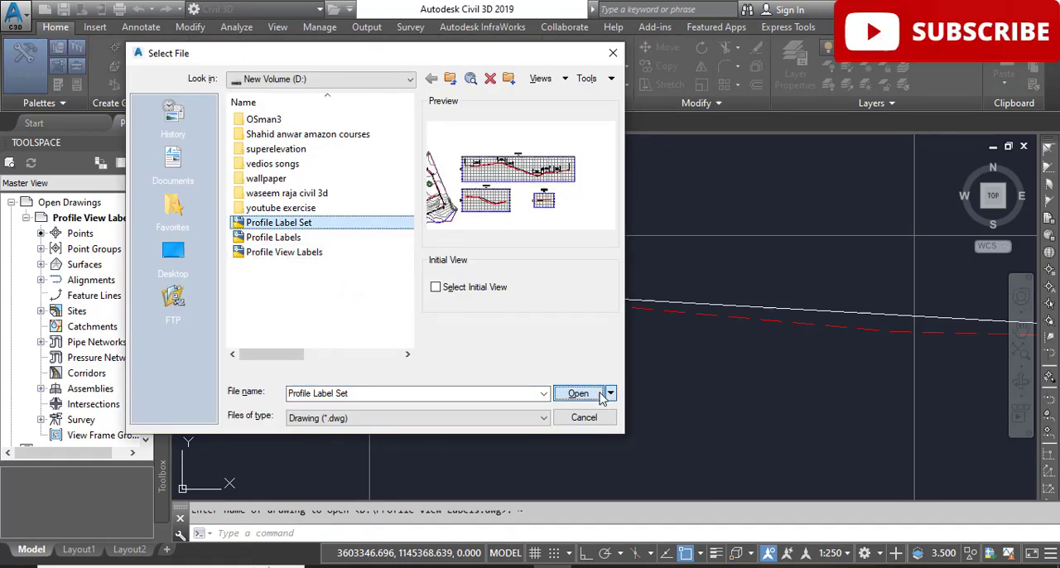
- Open Profile Label Set past the version warning and close Profile View Labels without saving
click(578, 394)
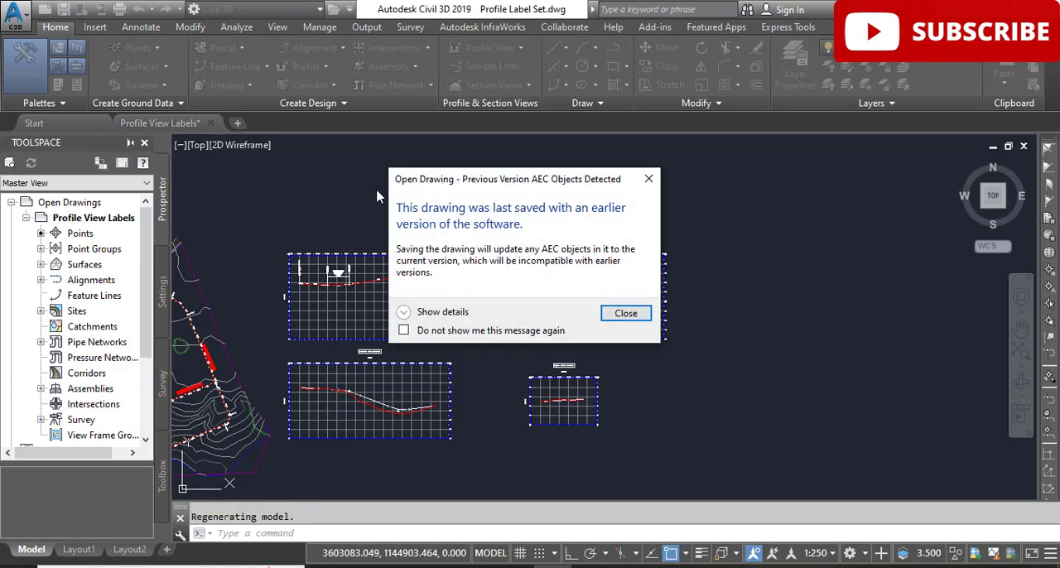
click(626, 313)
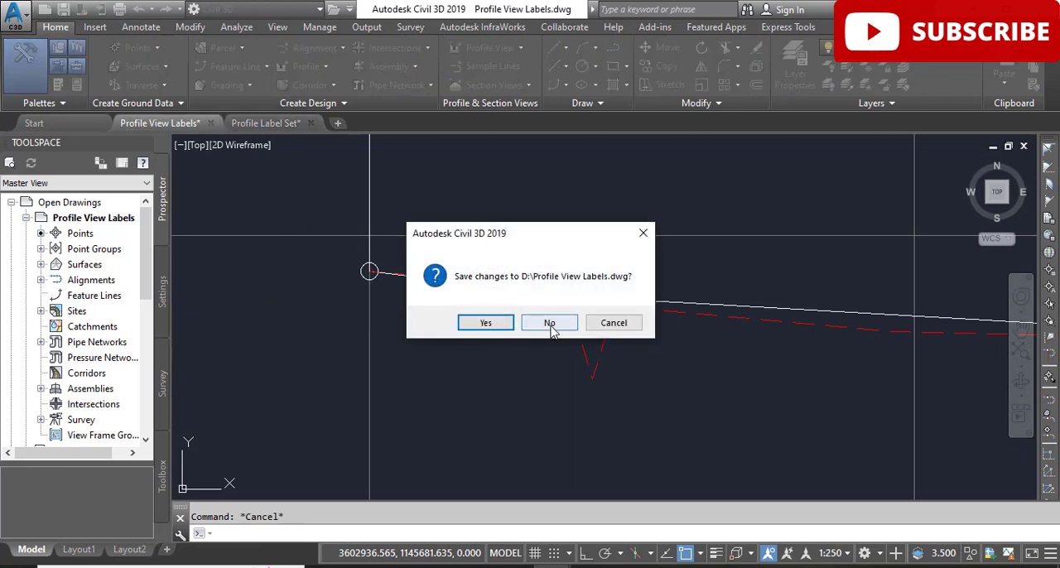
click(550, 323)
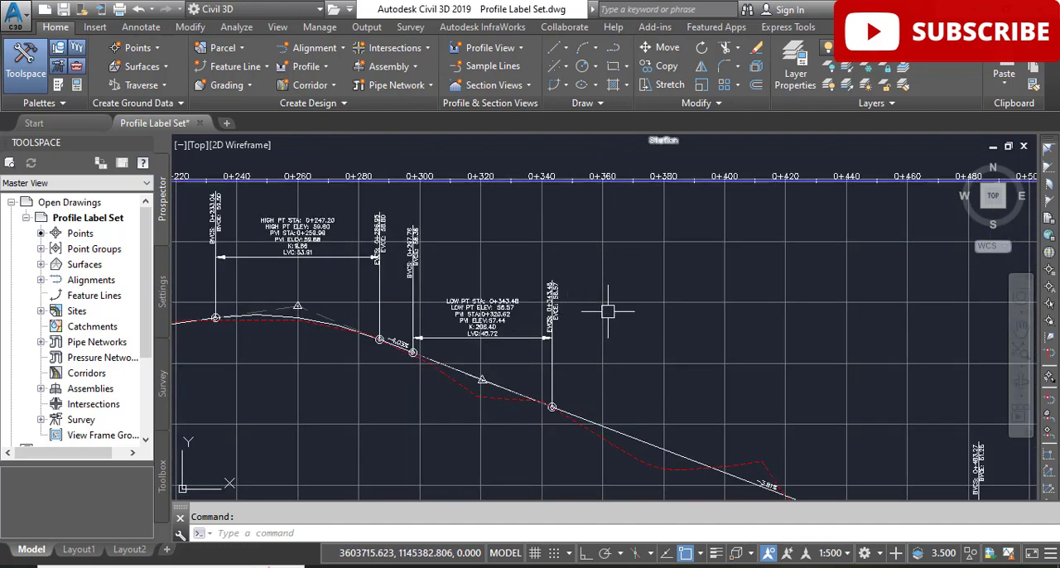
mouse_move(580, 363)
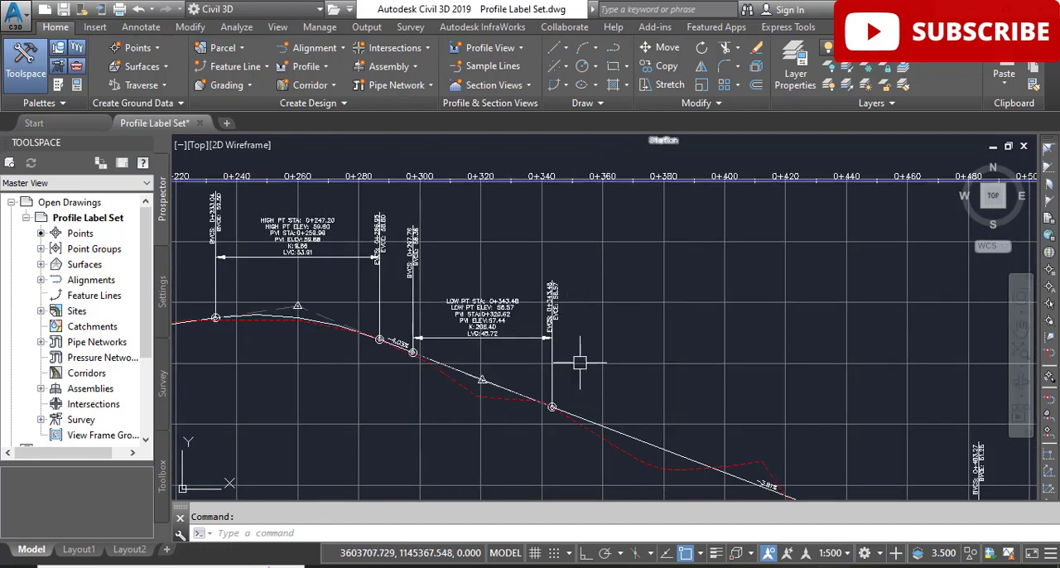
mouse_move(580, 451)
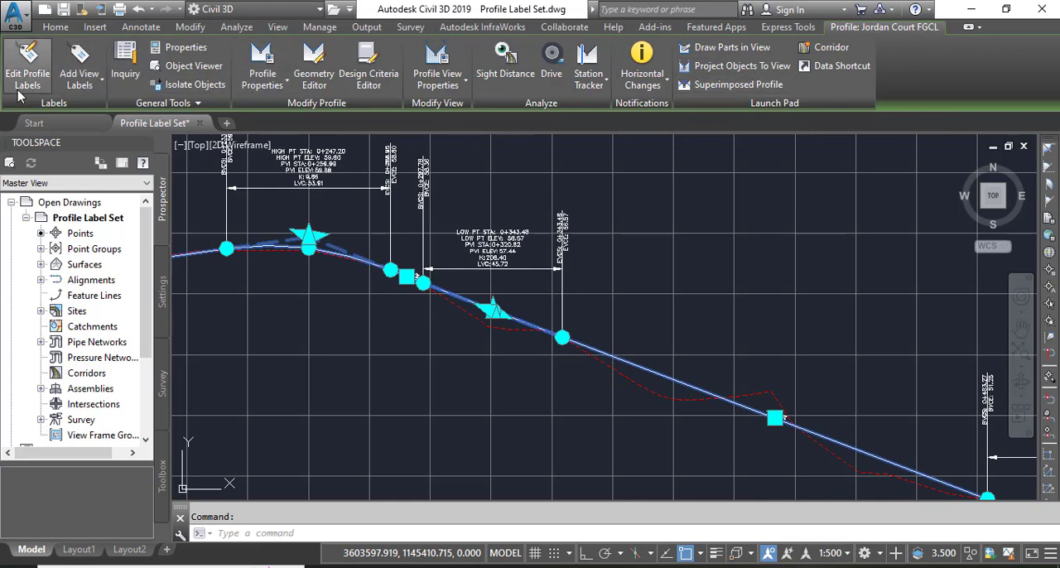
mouse_move(26, 63)
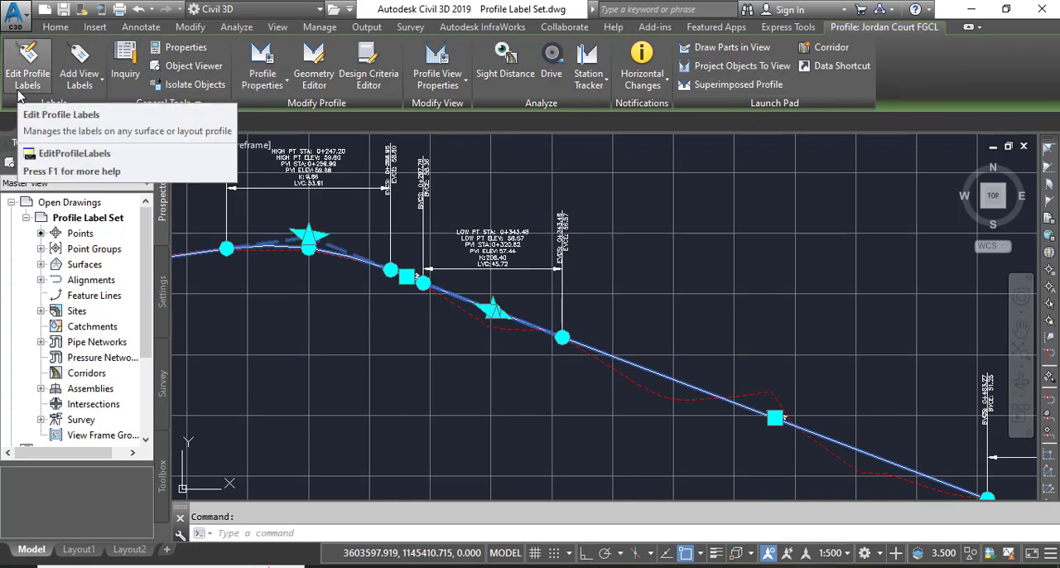
mouse_move(27, 63)
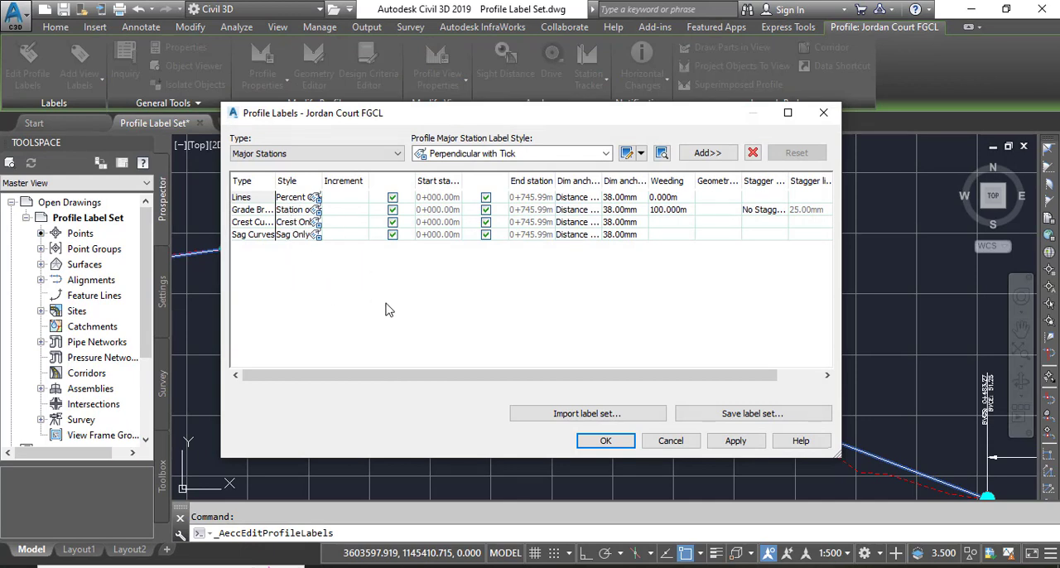
mouse_move(391, 315)
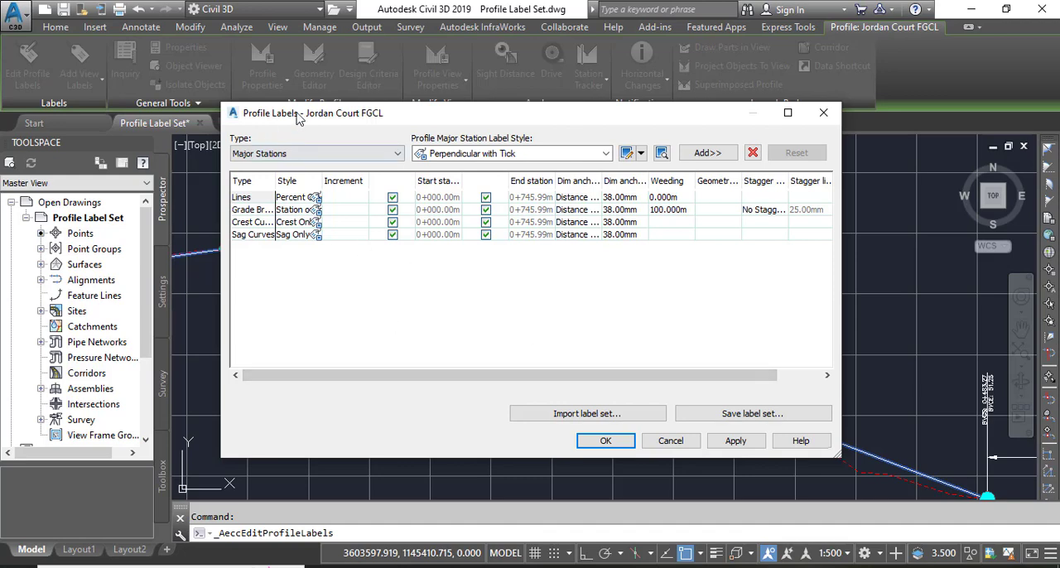
mouse_move(752, 414)
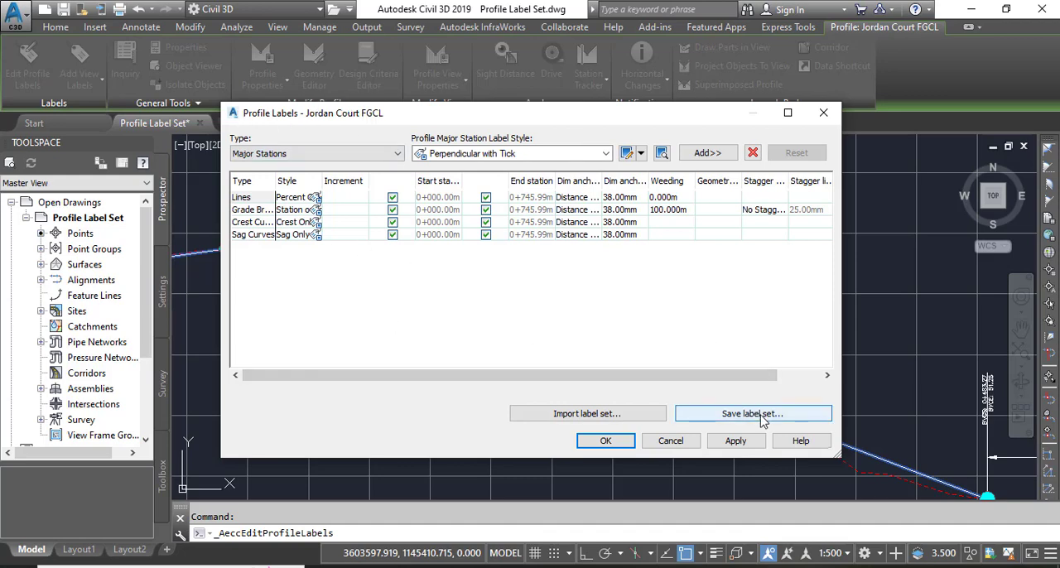
- Begin saving the Jordan Court FGCL profile labels as a new label set
click(752, 414)
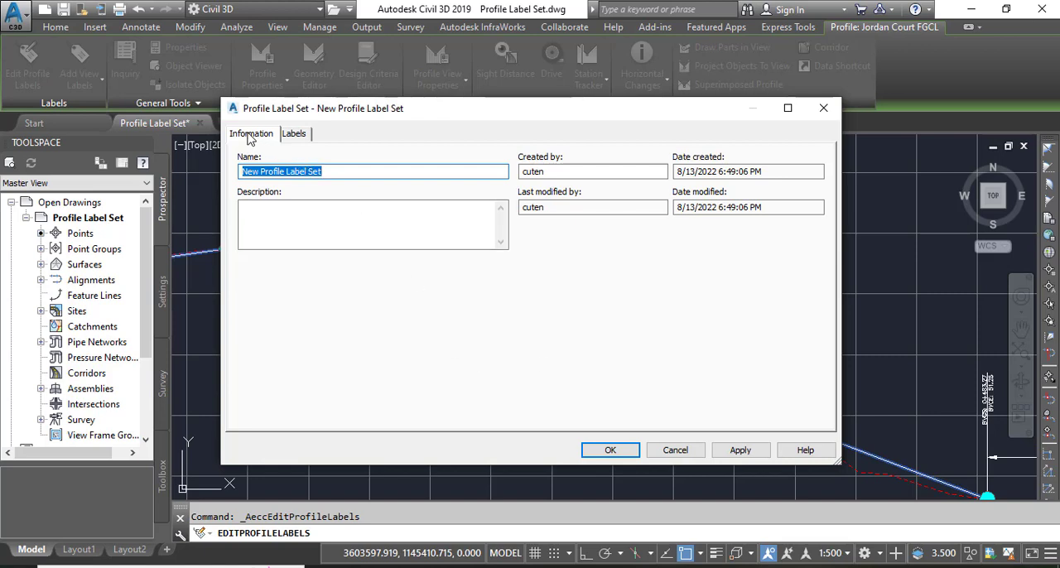
- Name the new label set 'curves-grades-breaks', save it, and close the Jordan Court FGCL label settings
click(335, 173)
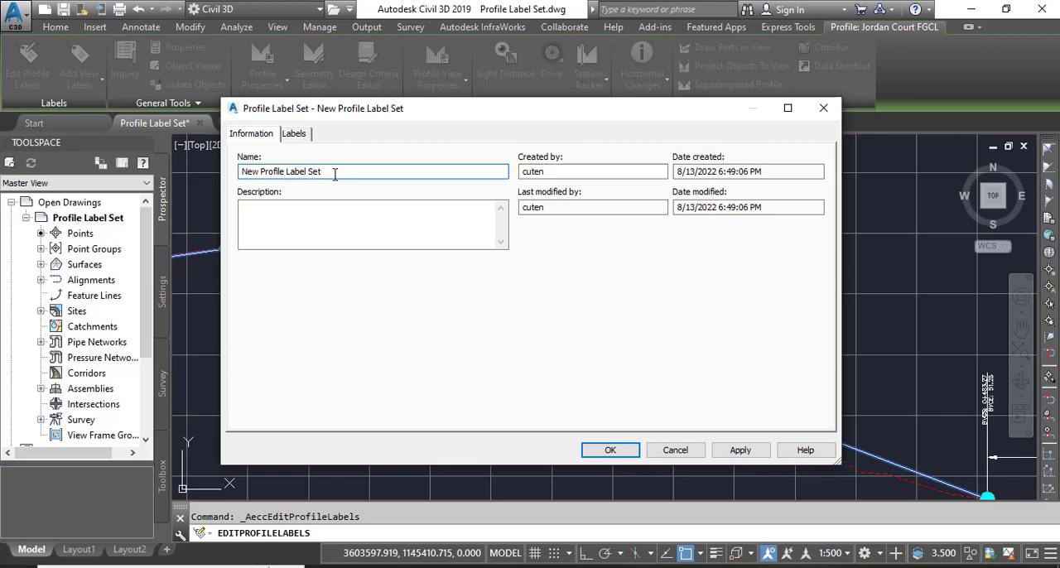
mouse_move(329, 184)
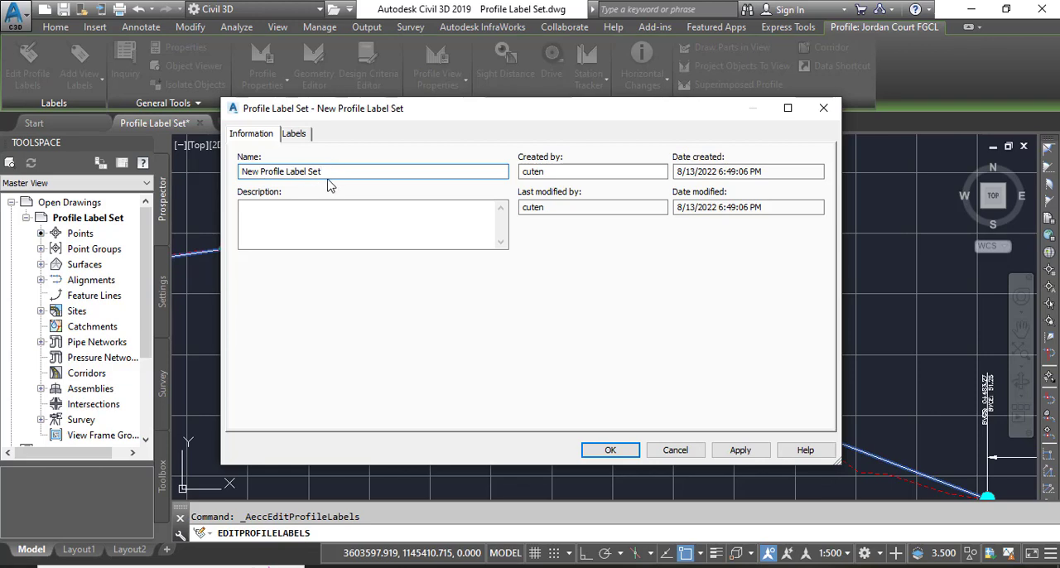
double_click(290, 172)
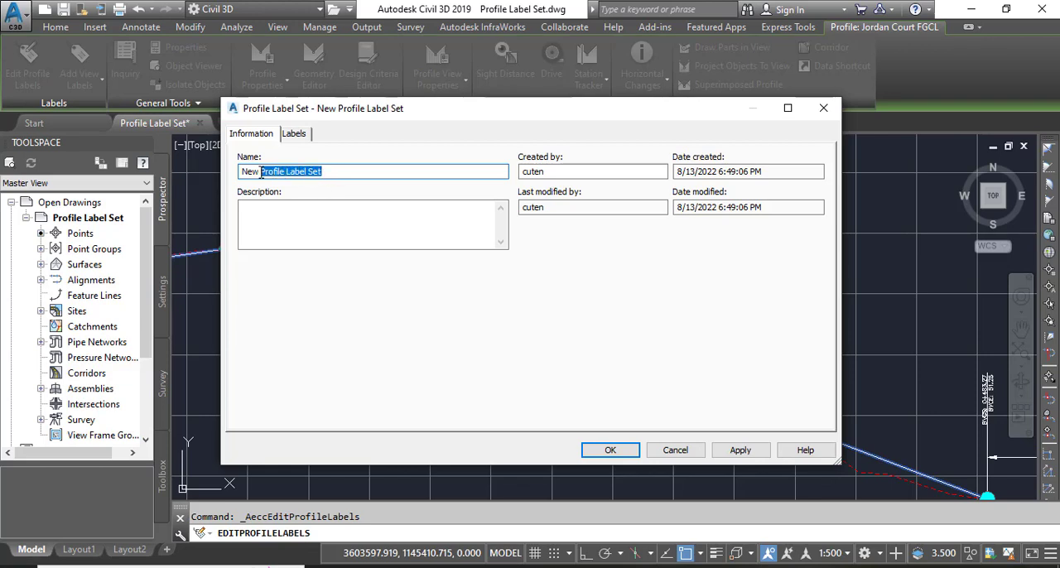
click(330, 173)
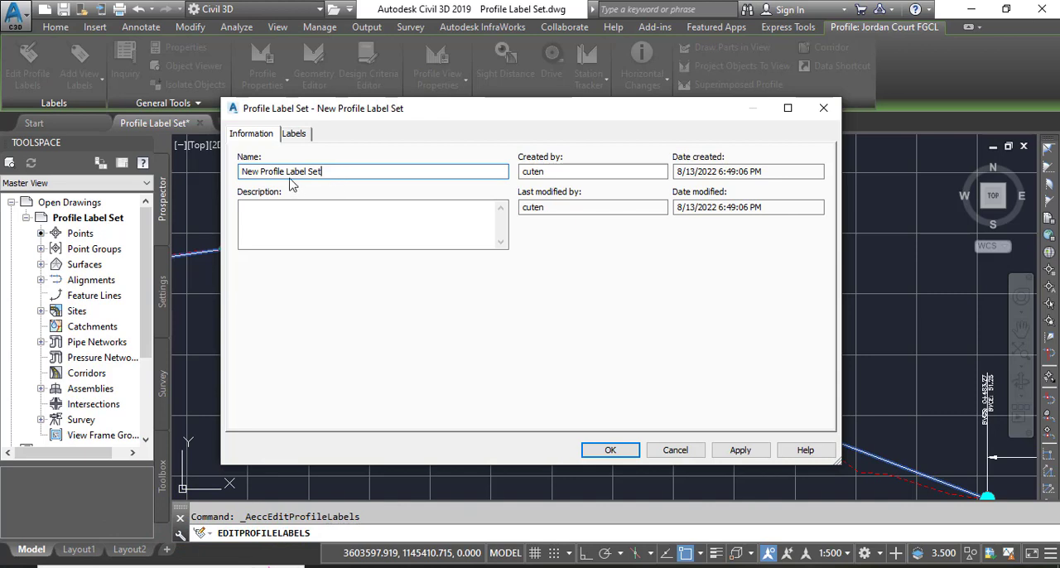
mouse_move(334, 272)
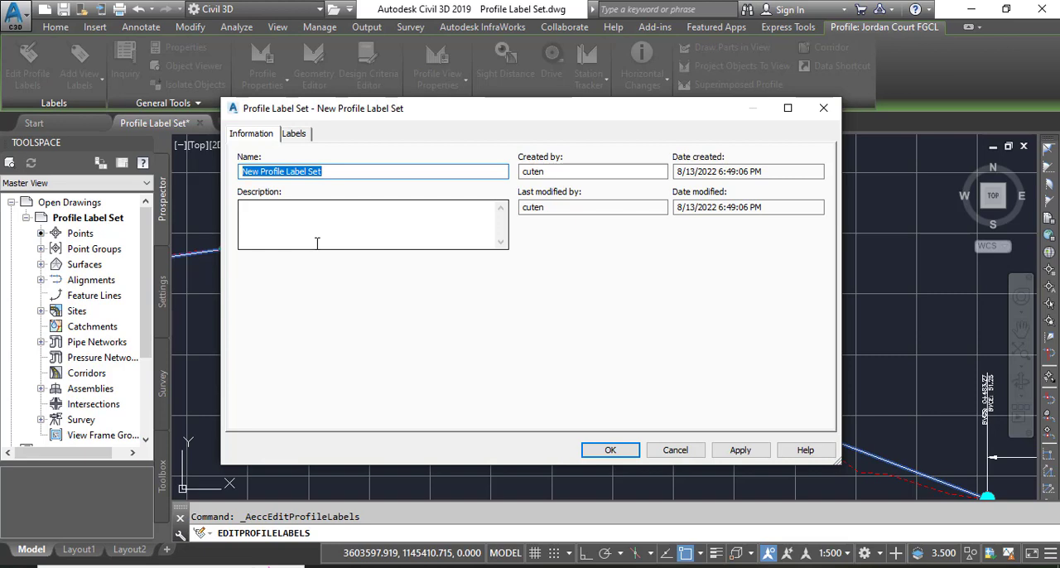
text(cyrl)
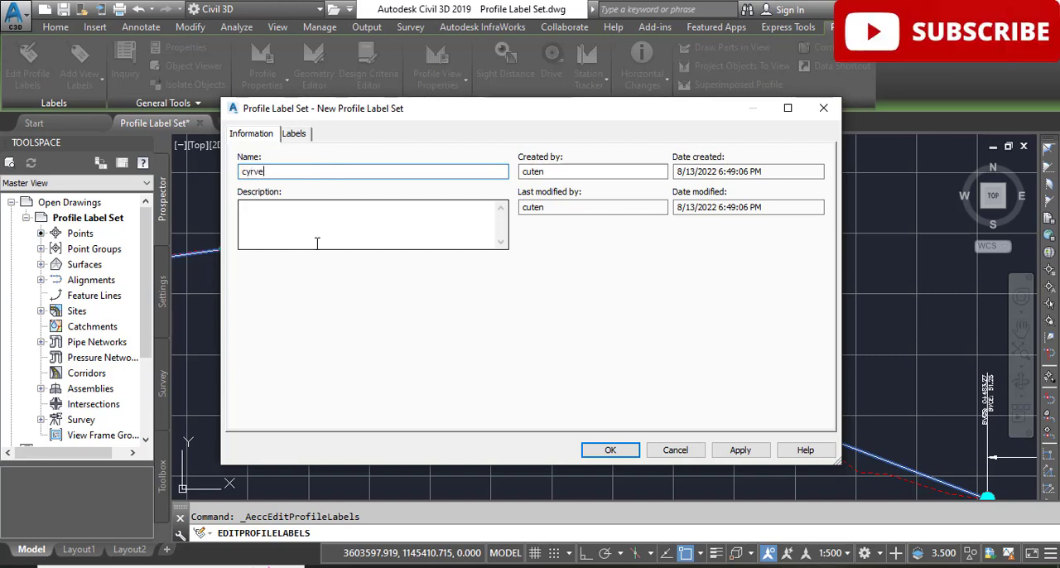
text(curve)
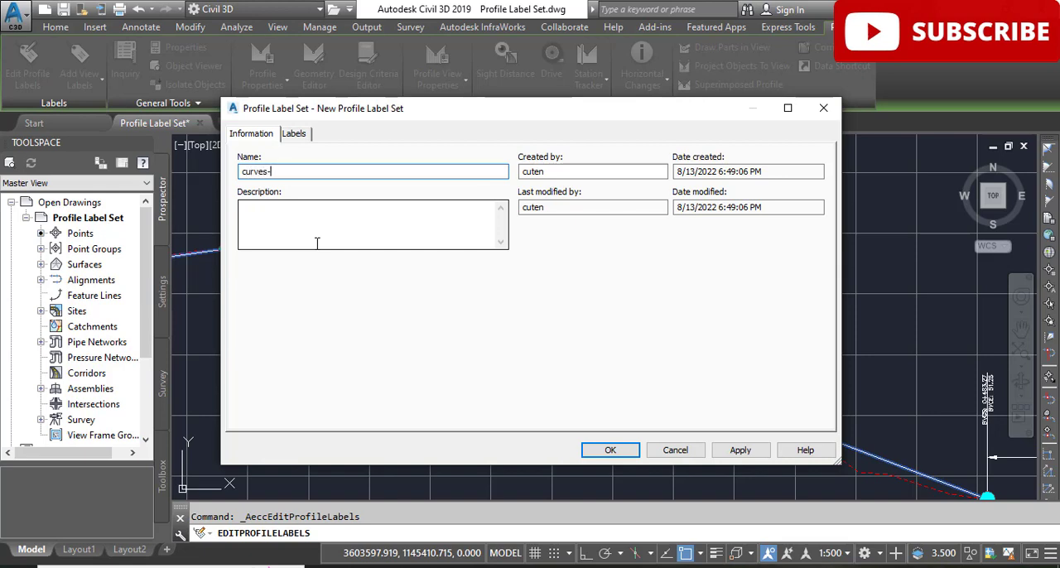
text(grades-brea)
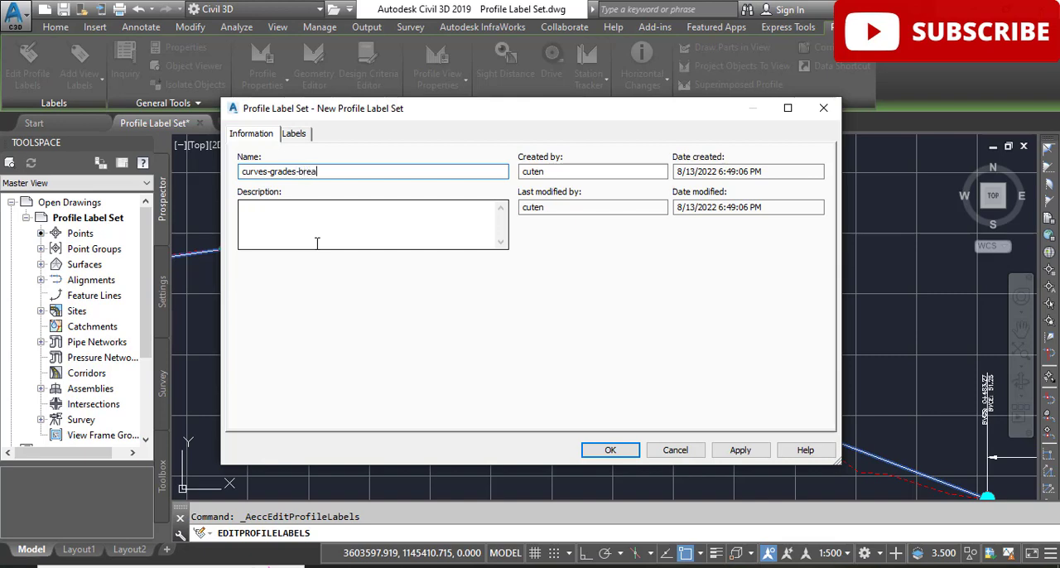
text(ks)
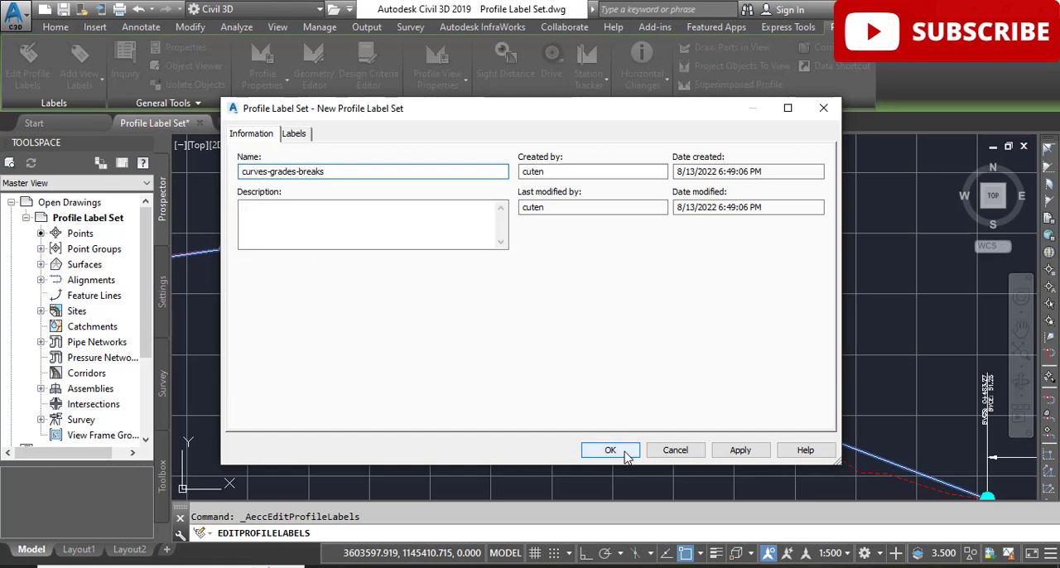
click(609, 450)
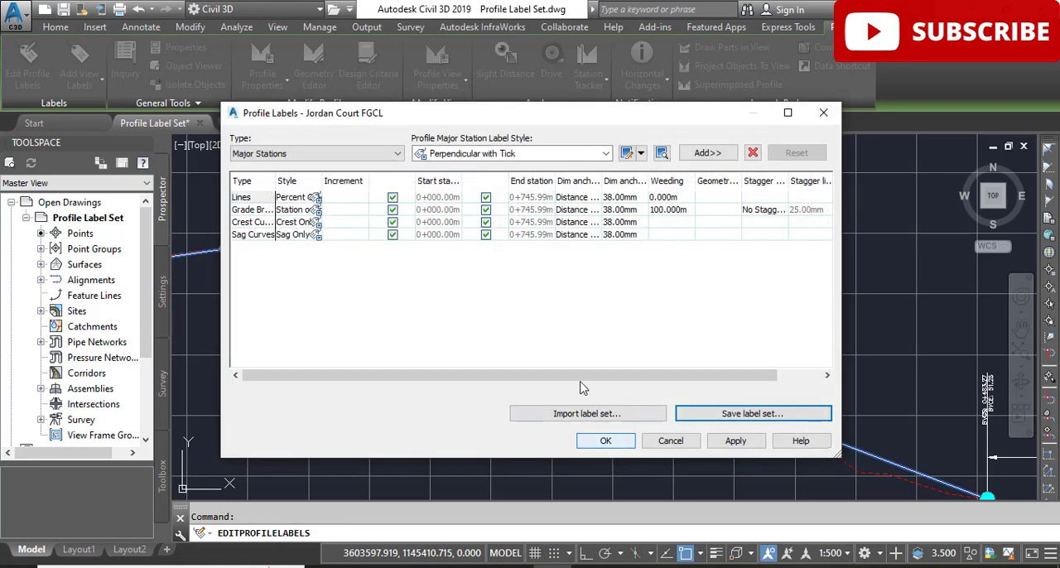
click(606, 440)
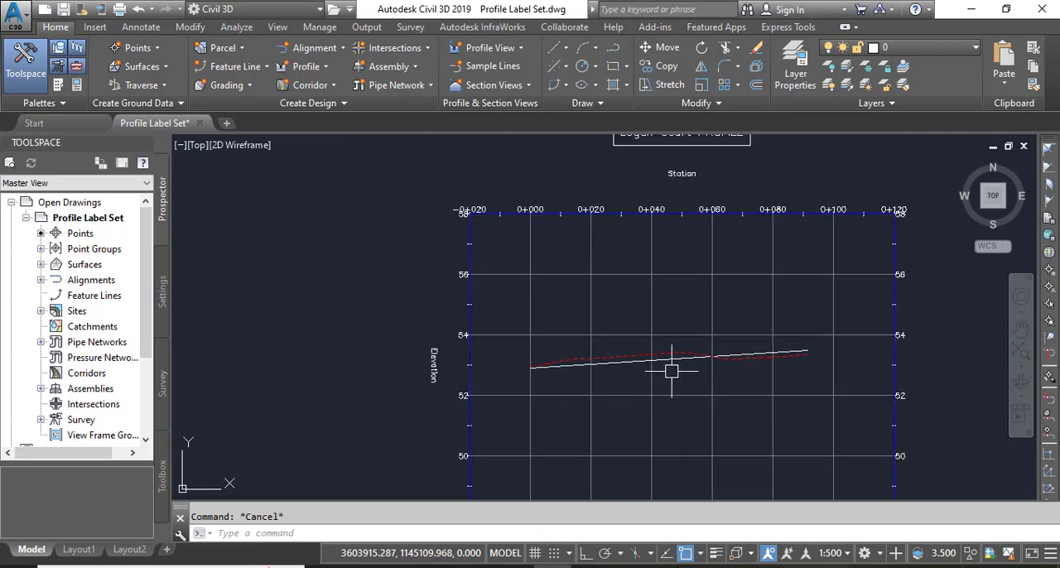
mouse_move(765, 371)
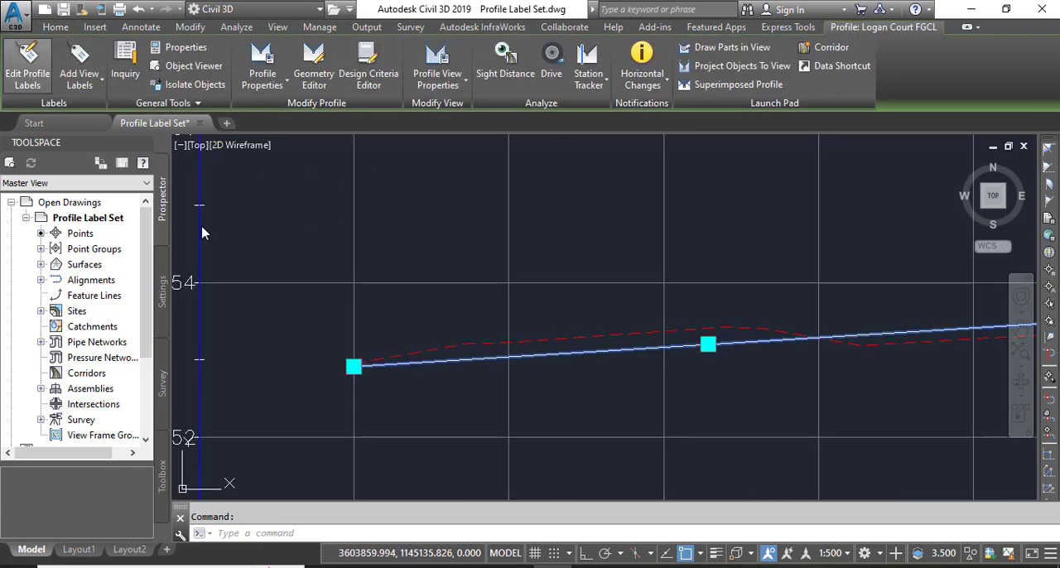
- Open Logan Court FGCL's profile labels and bring up the saved label sets to import
click(27, 68)
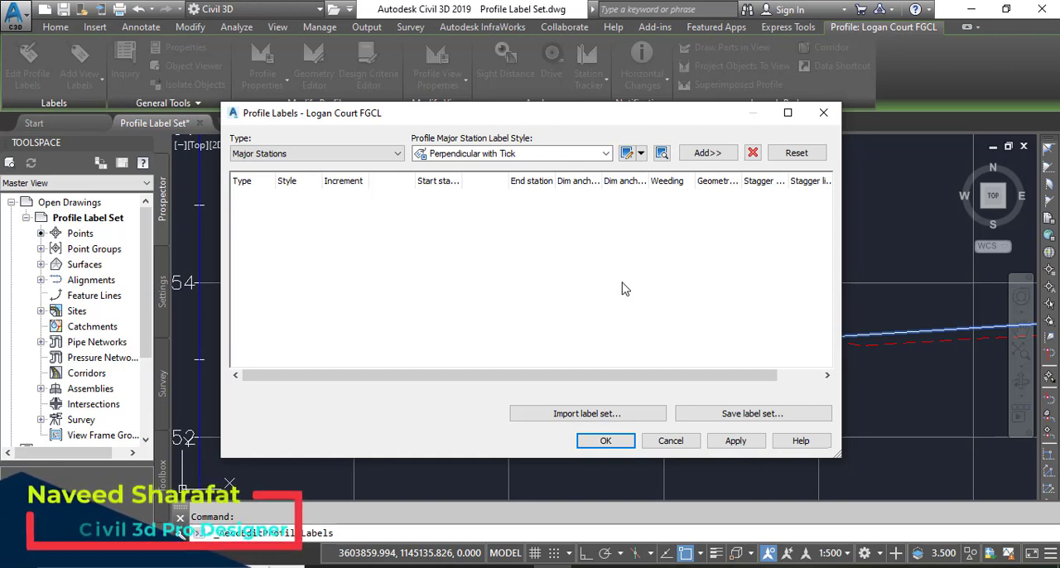
mouse_move(575, 229)
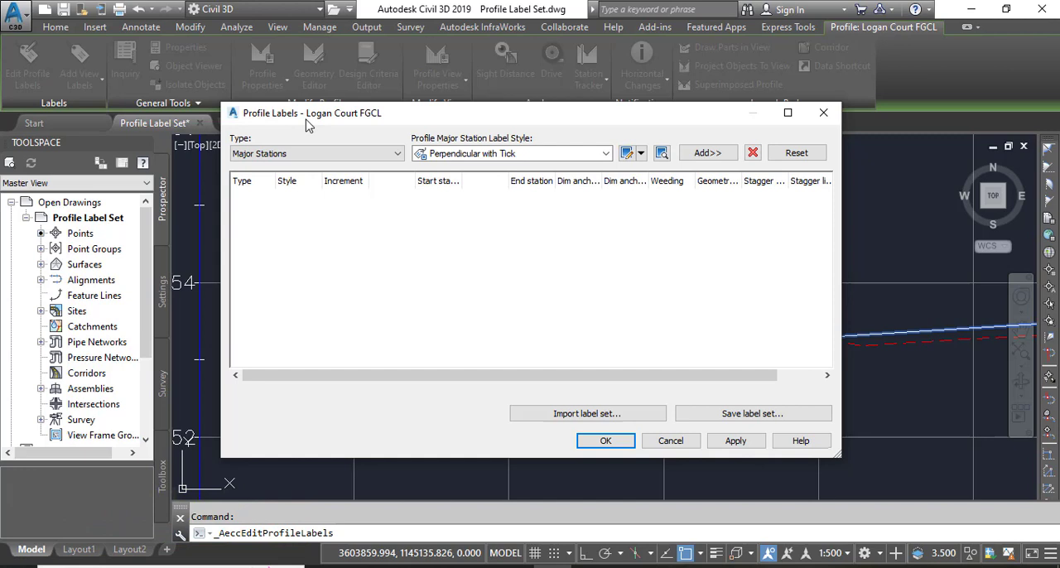
mouse_move(338, 128)
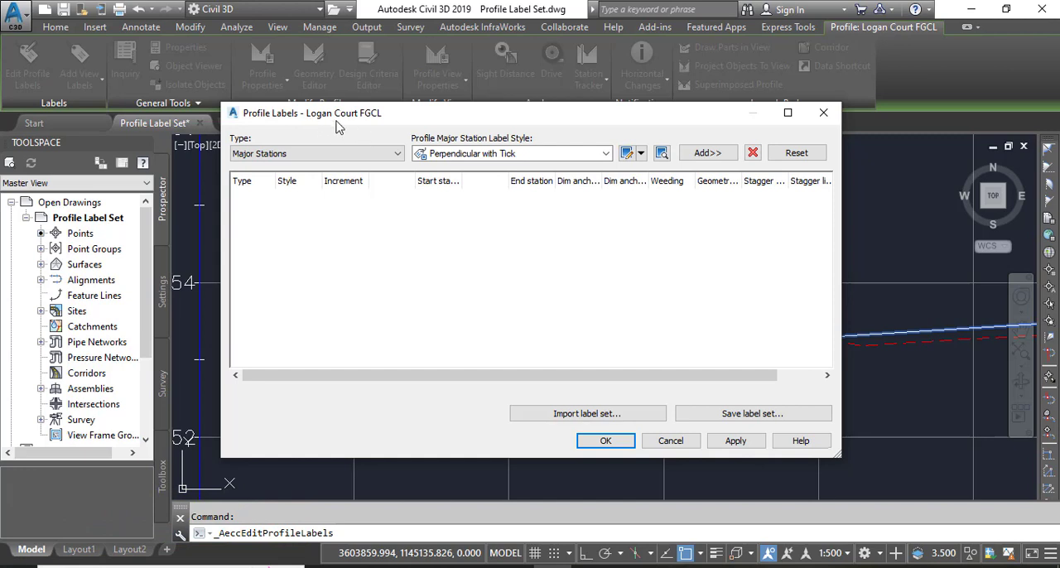
click(587, 414)
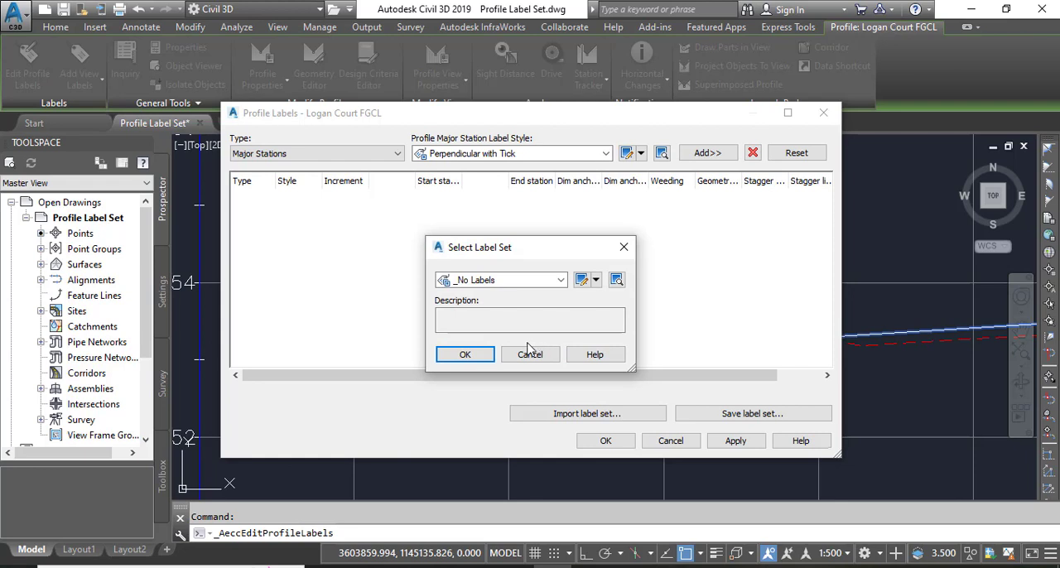
- Import the curves-grades-breaks label set into Logan Court FGCL and apply it
click(513, 319)
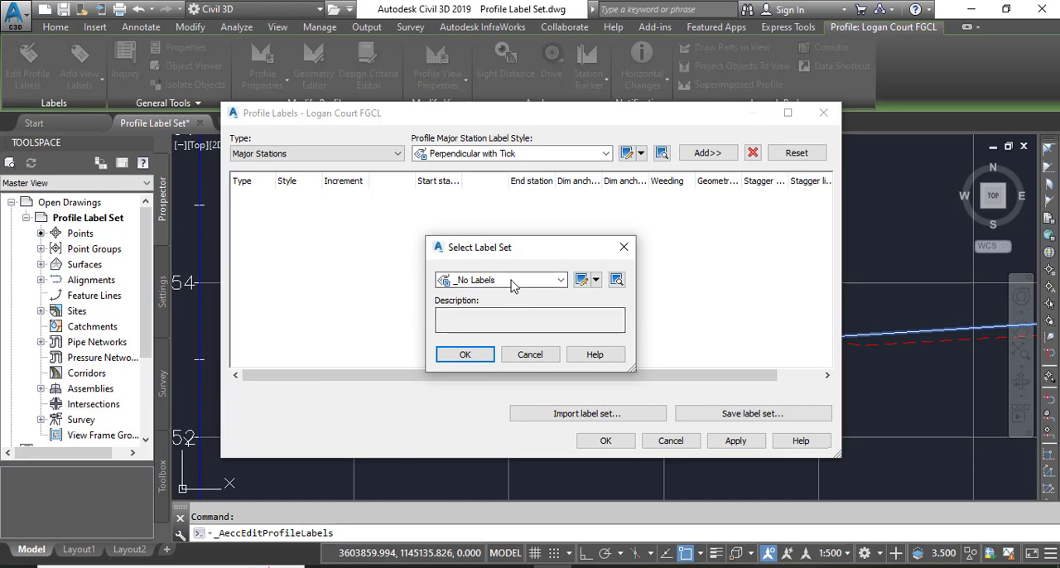
click(560, 280)
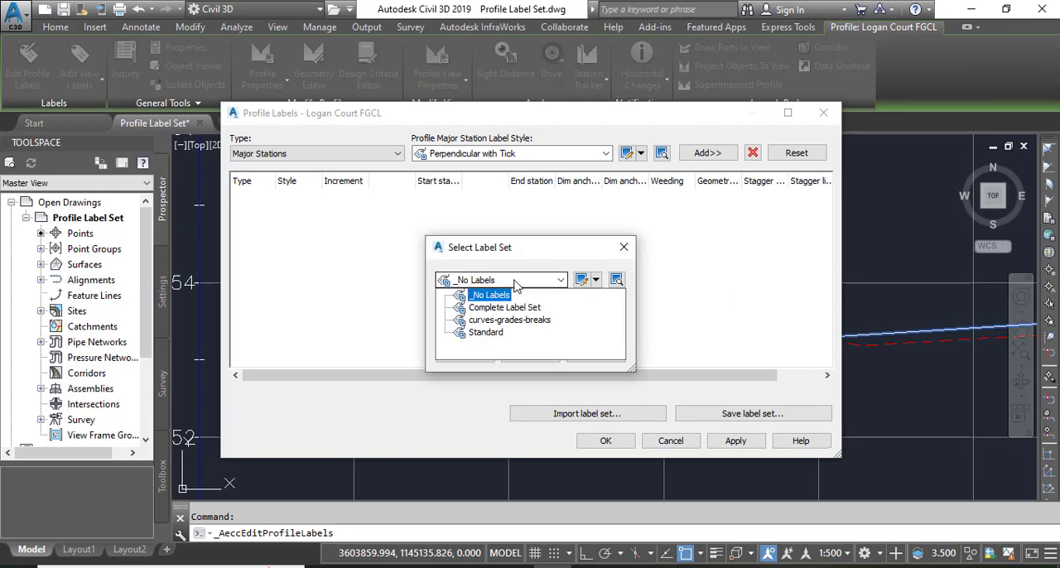
click(510, 319)
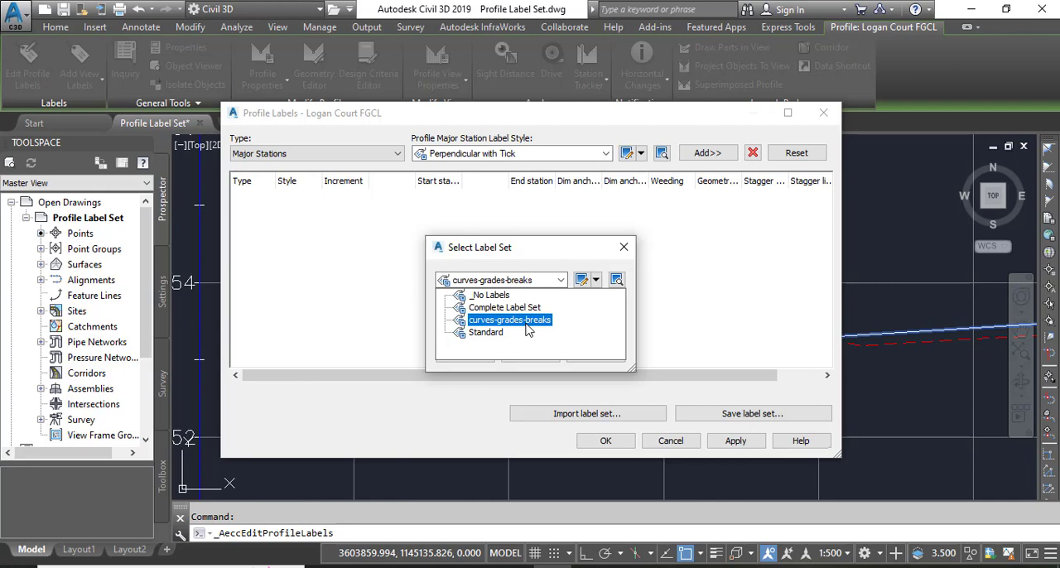
mouse_move(528, 330)
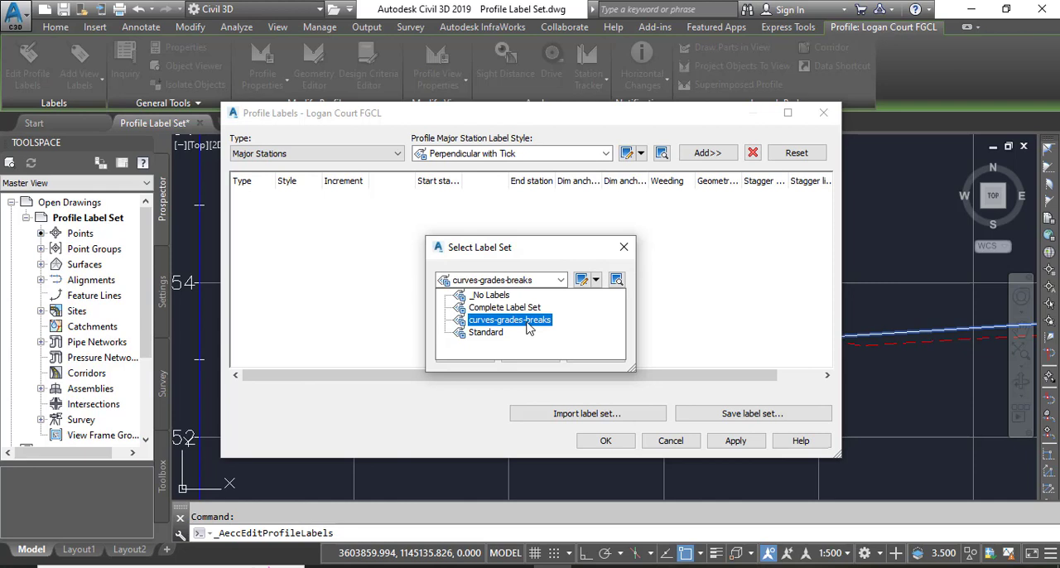
click(491, 294)
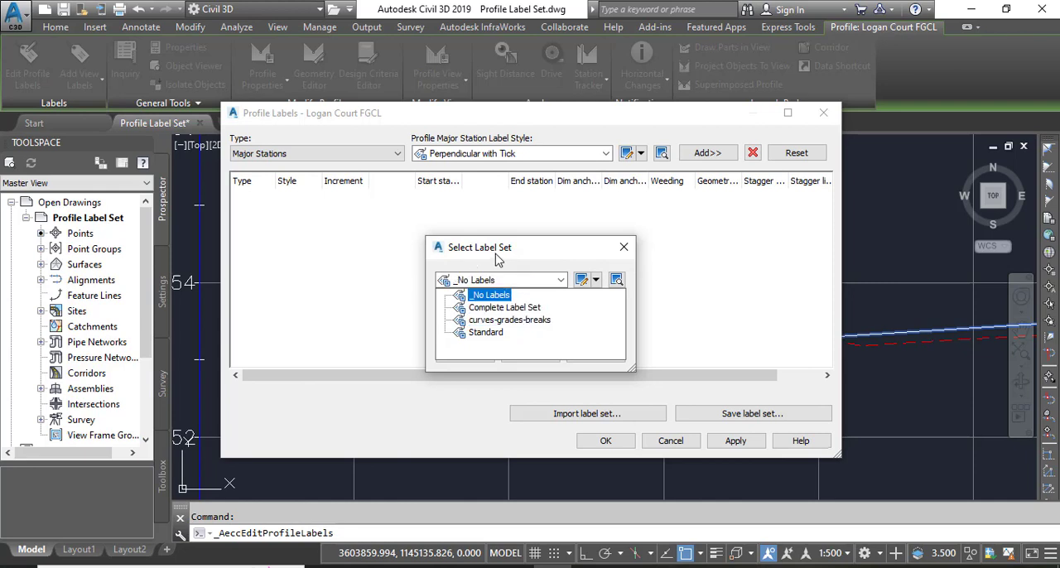
click(510, 319)
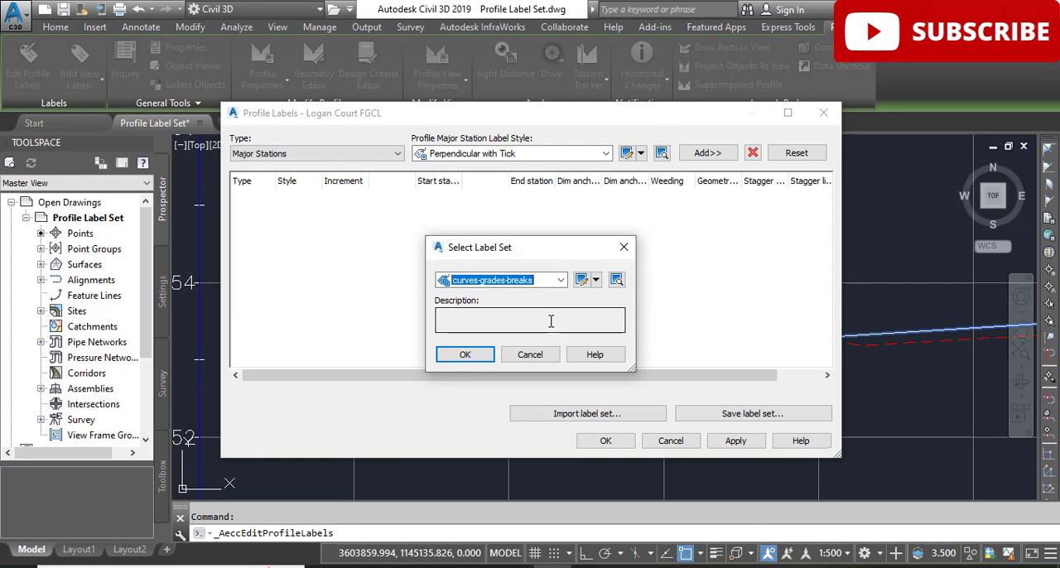
mouse_move(540, 342)
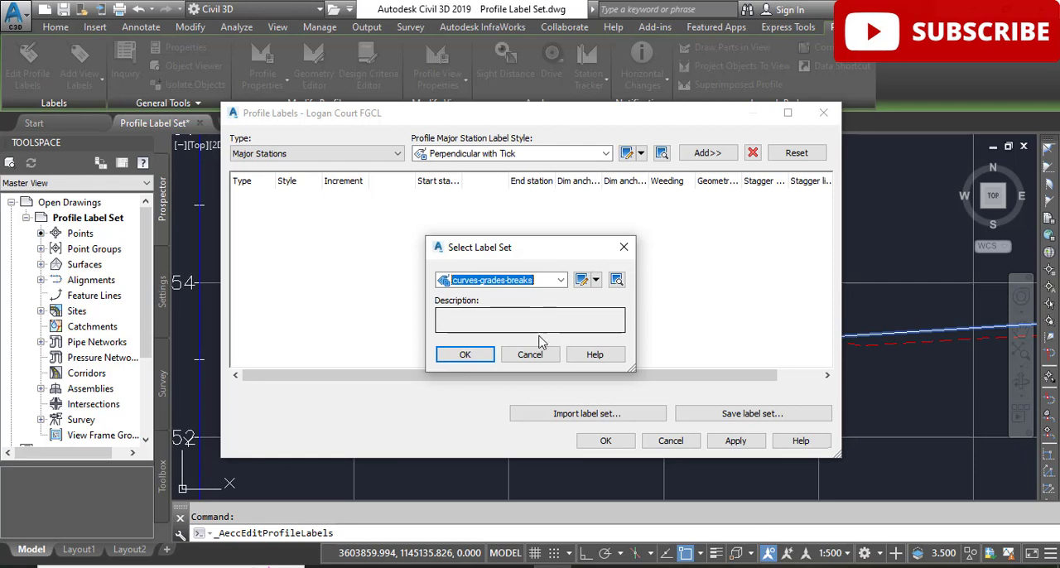
click(463, 355)
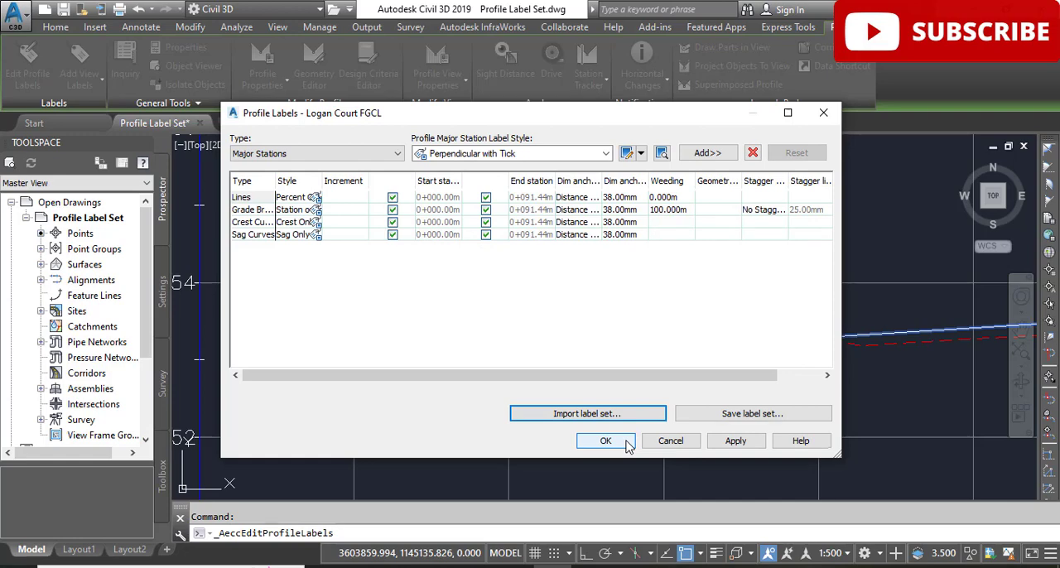
click(605, 441)
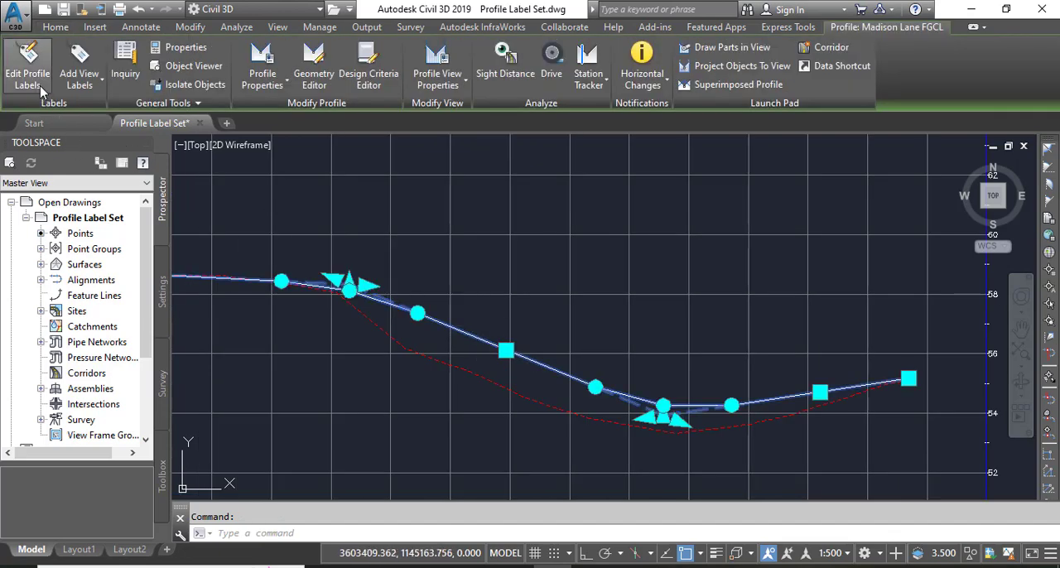
- Import the curves-grades-breaks label set into Madison Lane FGCL's profile labels and apply it
click(27, 68)
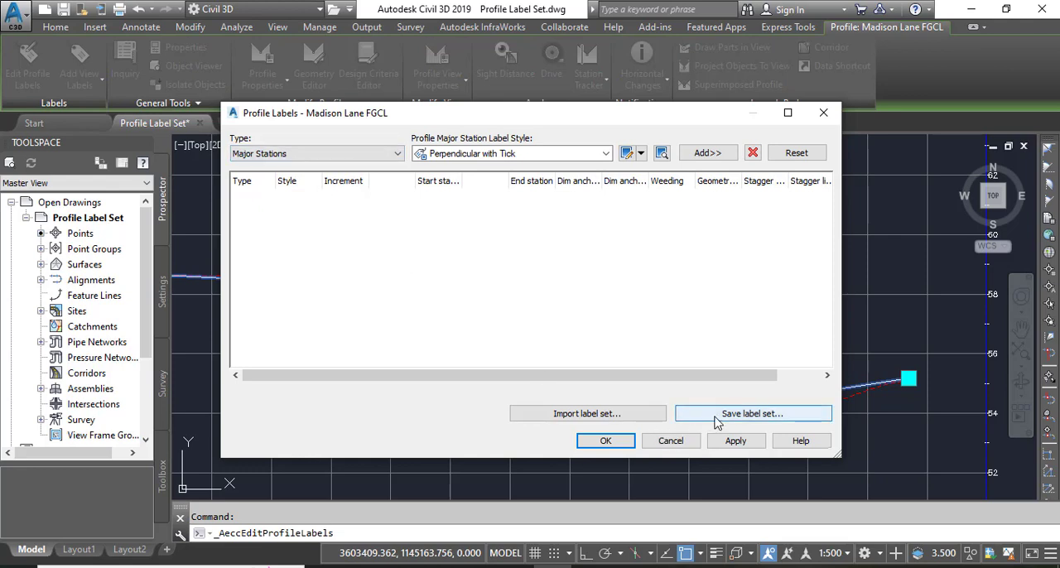
mouse_move(586, 414)
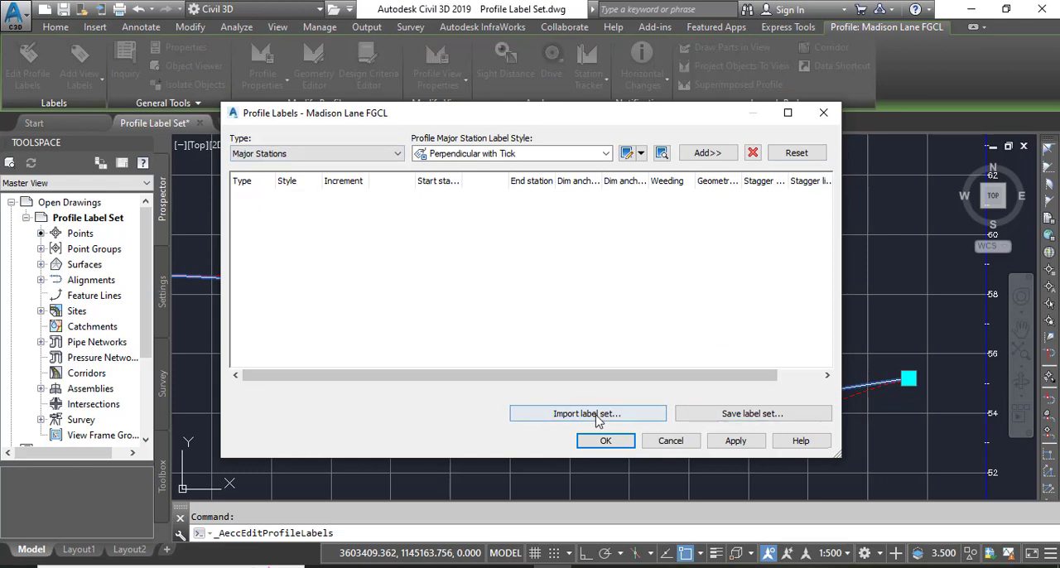
click(586, 414)
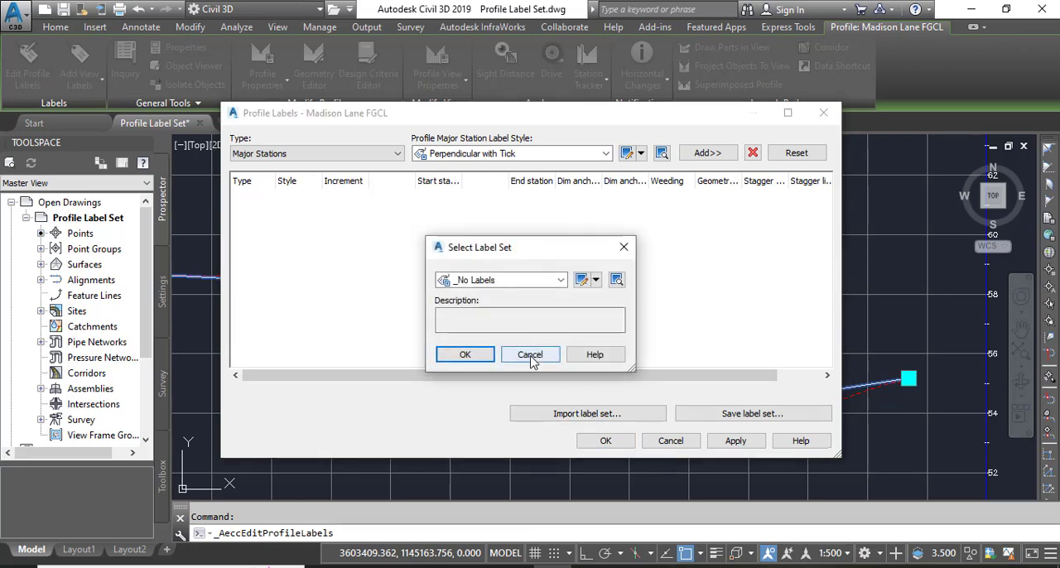
click(560, 279)
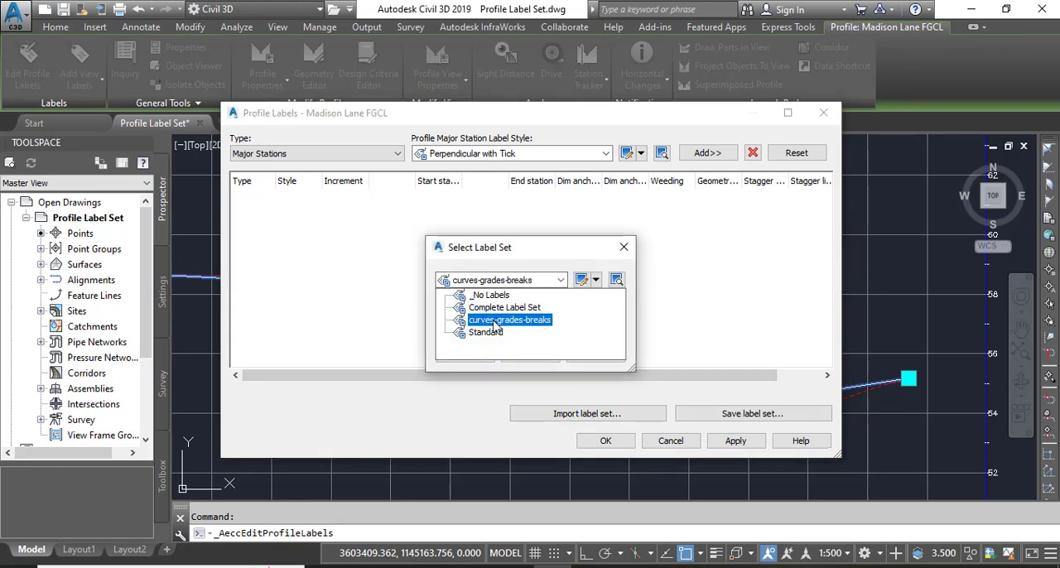
click(511, 320)
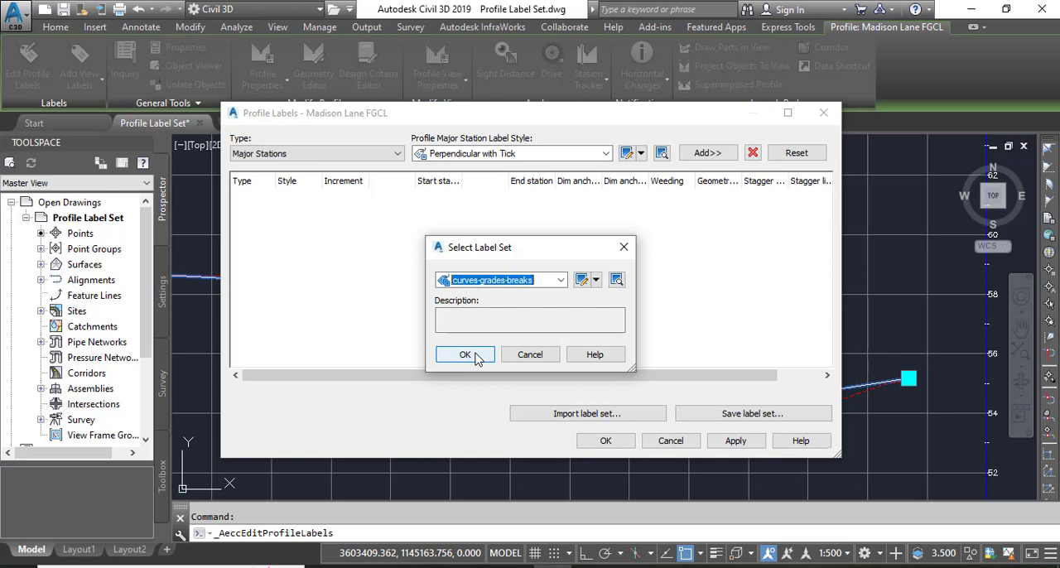
click(464, 354)
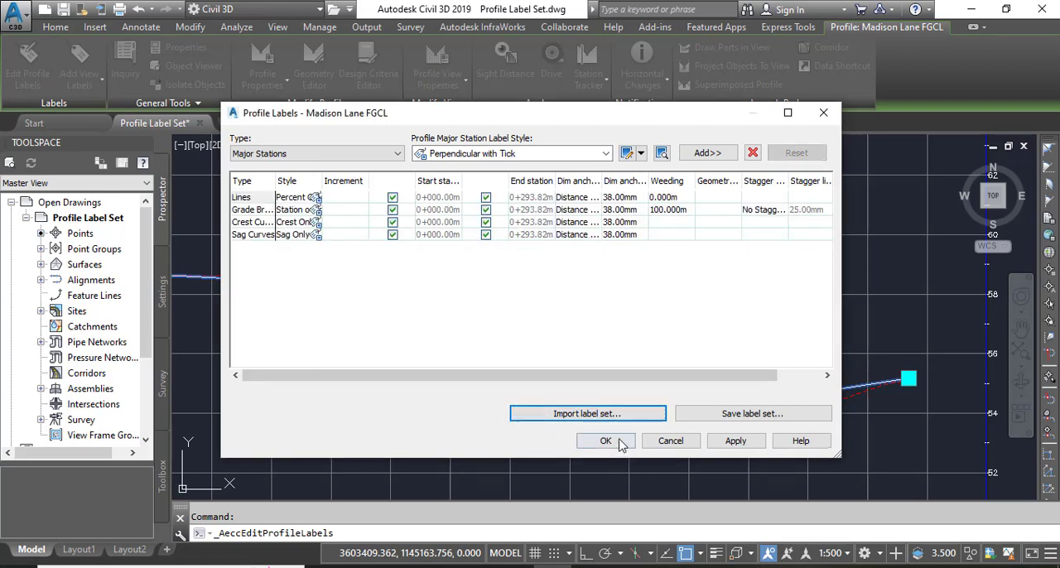
click(736, 441)
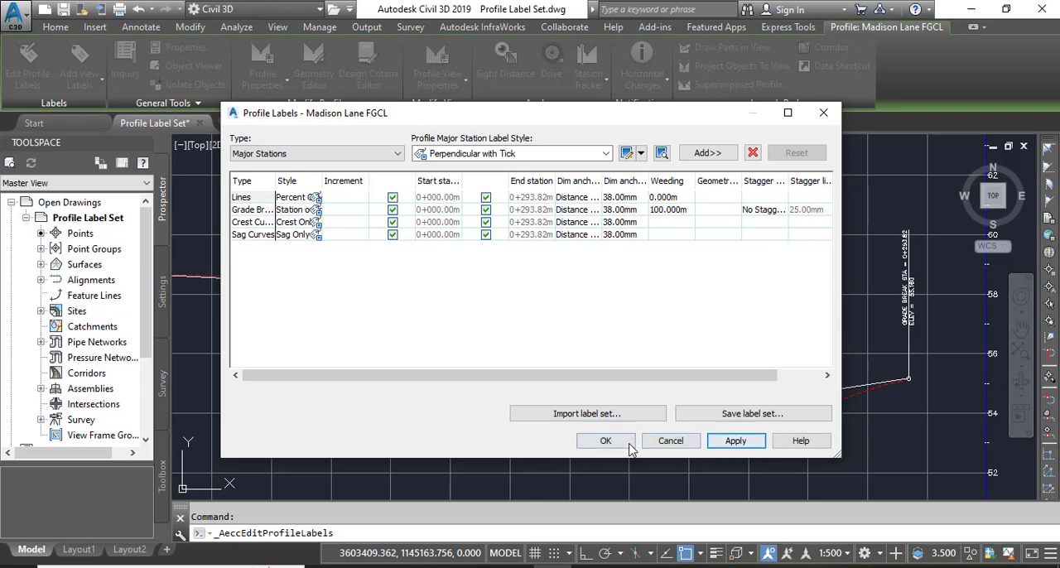
click(606, 441)
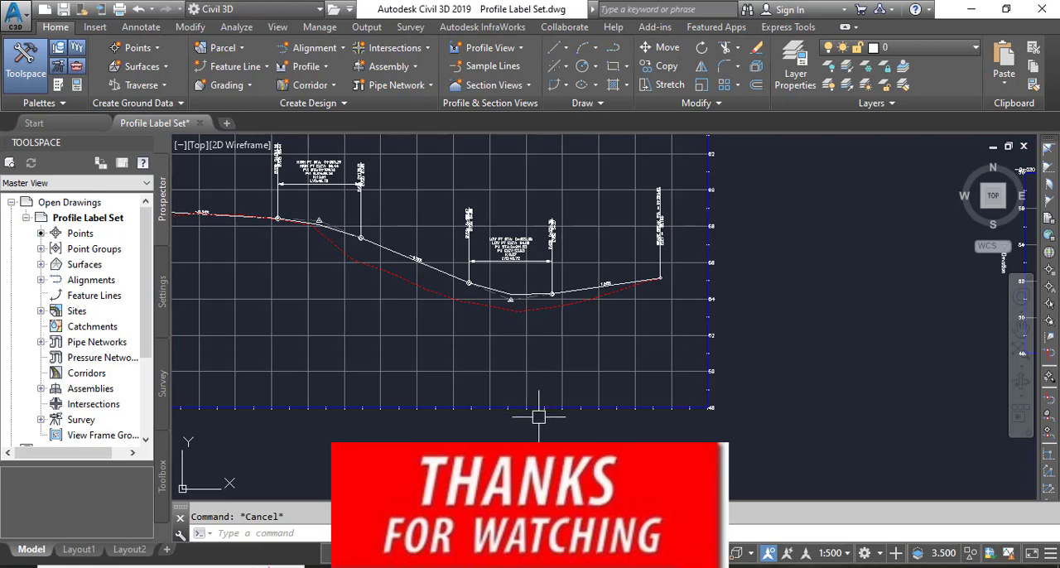
mouse_move(538, 418)
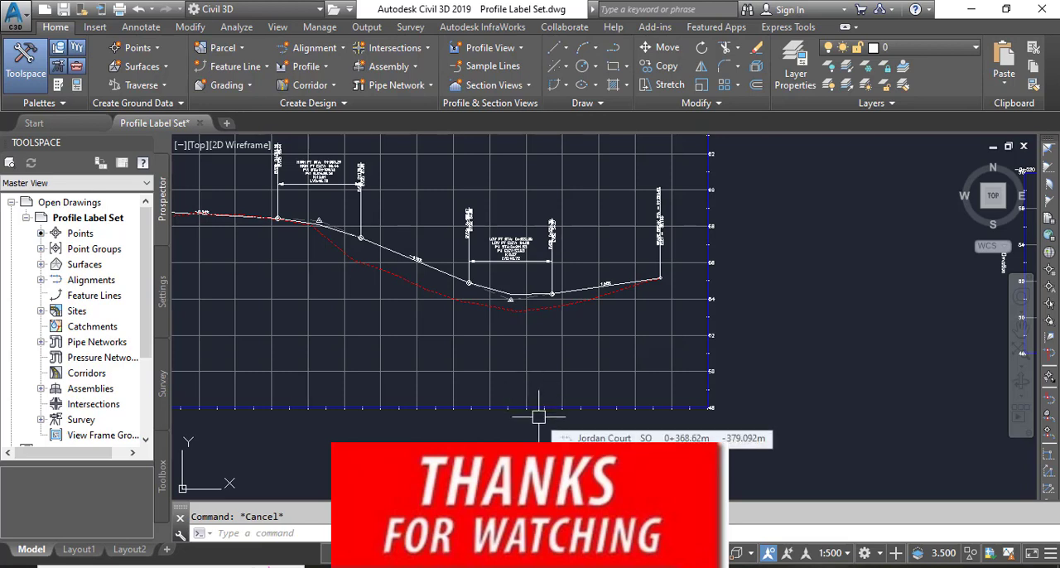